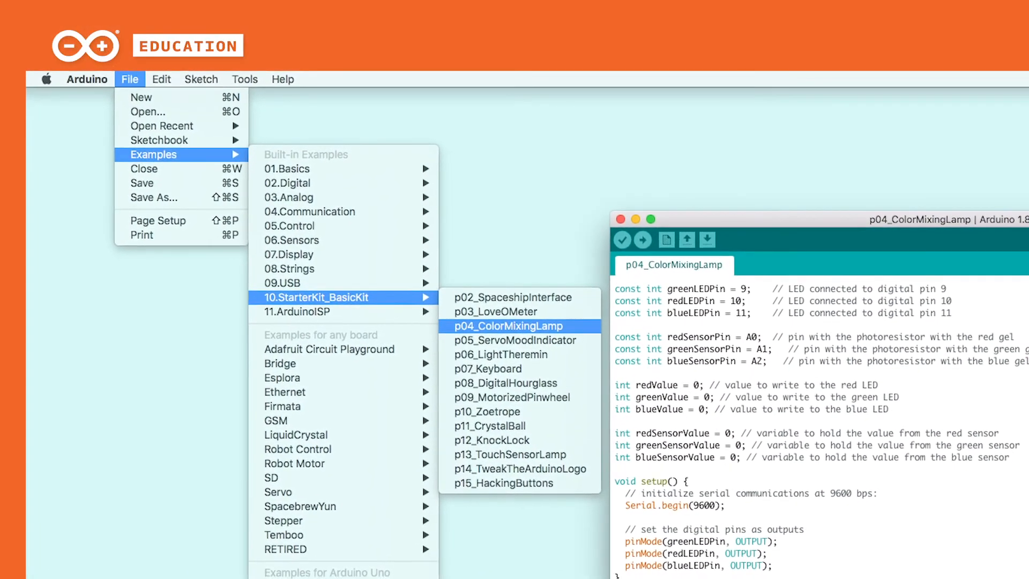
# Load the p04_ColorMixingLamp example sketch from 10.StarterKit_BasicKit.
pyautogui.click(505, 325)
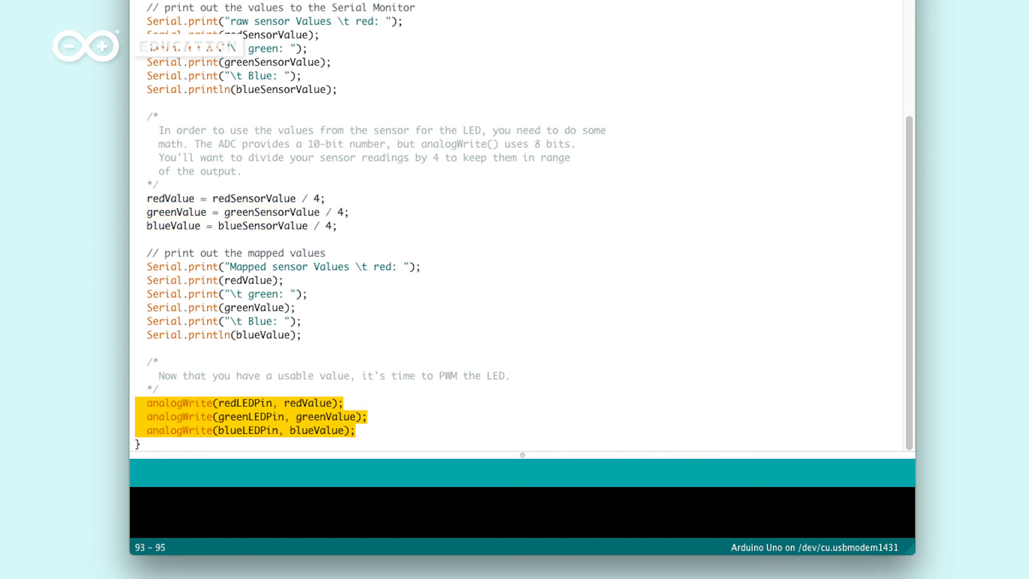
# Show the Serial Monitor streaming raw 1023 and mapped 255 sensor values at 9600 baud.
pyautogui.click(890, 106)
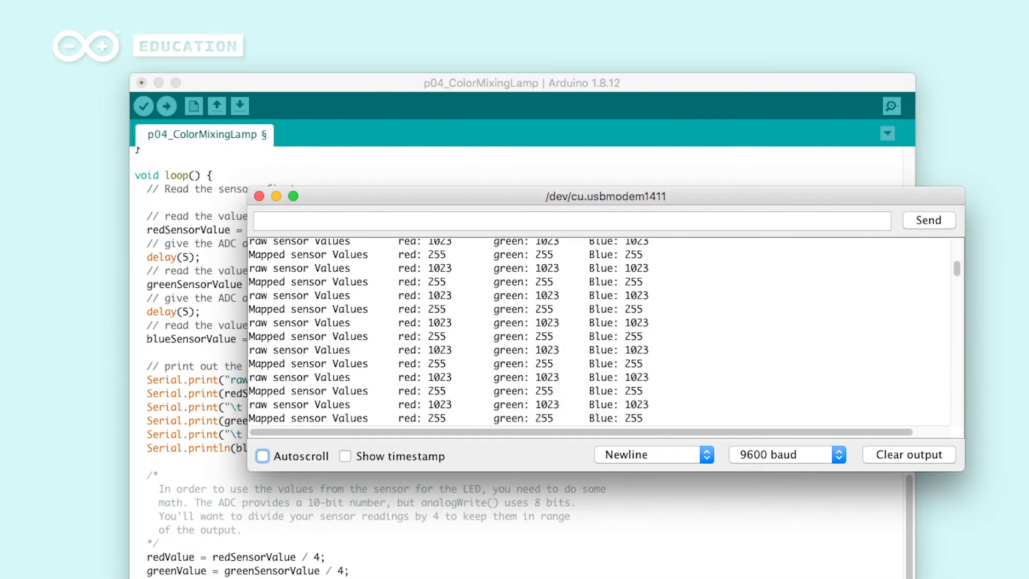